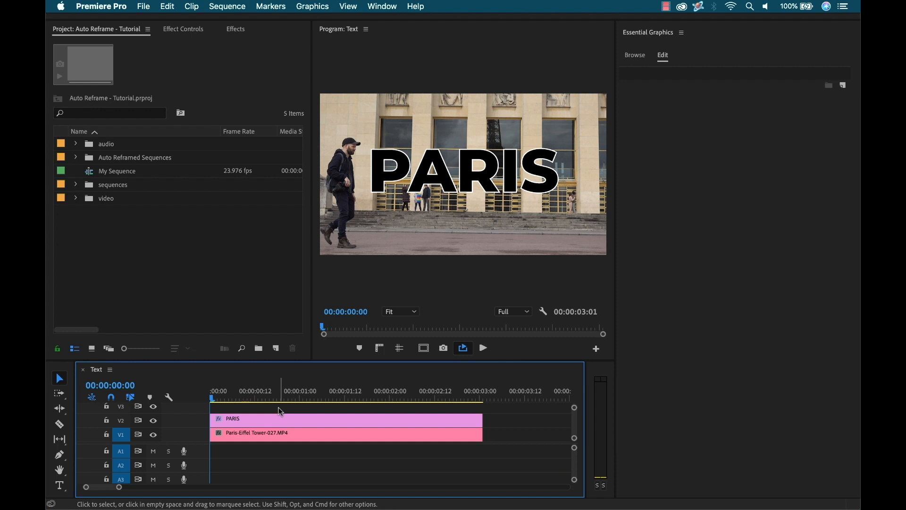
- Select the PARIS title clip and bring up Auto Reframe Sequence for Text at Square 1:1
click(300, 391)
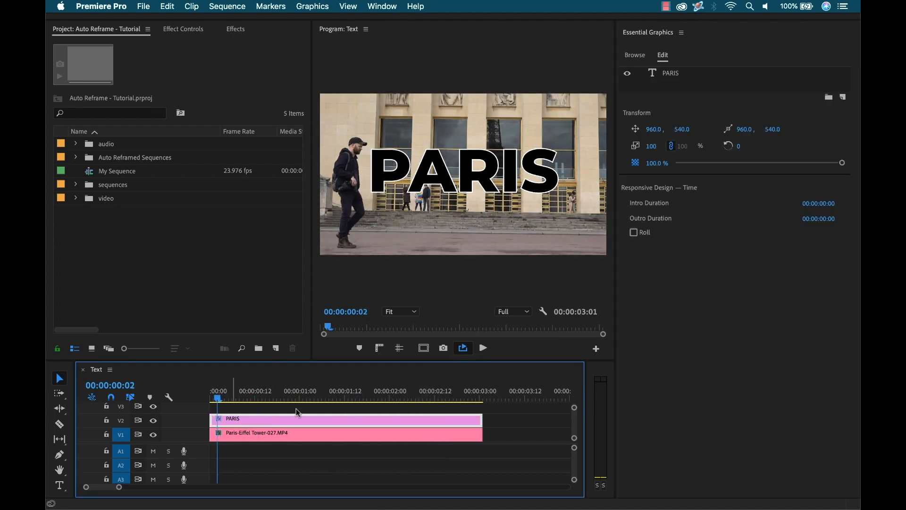
click(226, 5)
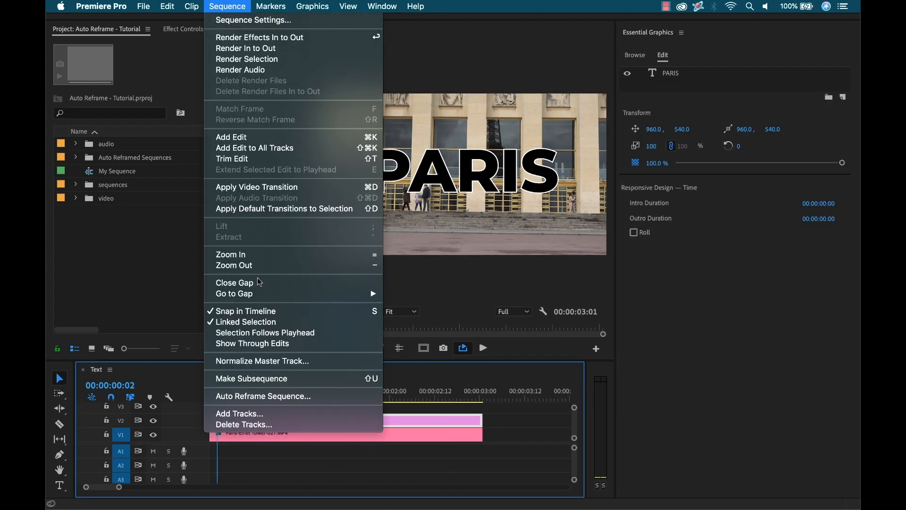
click(262, 396)
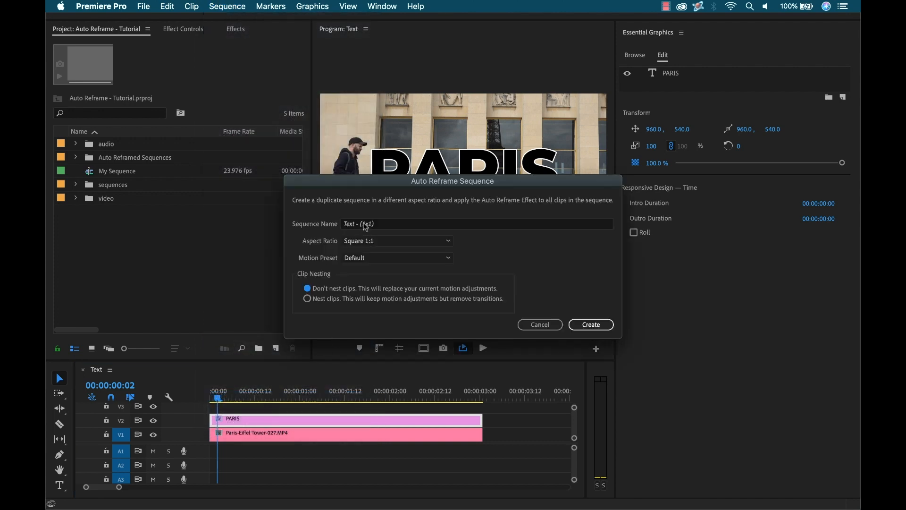
- Create the square Text - (1x1) sequence, then set up a second reframe of Text at Vertical 9:16
click(590, 324)
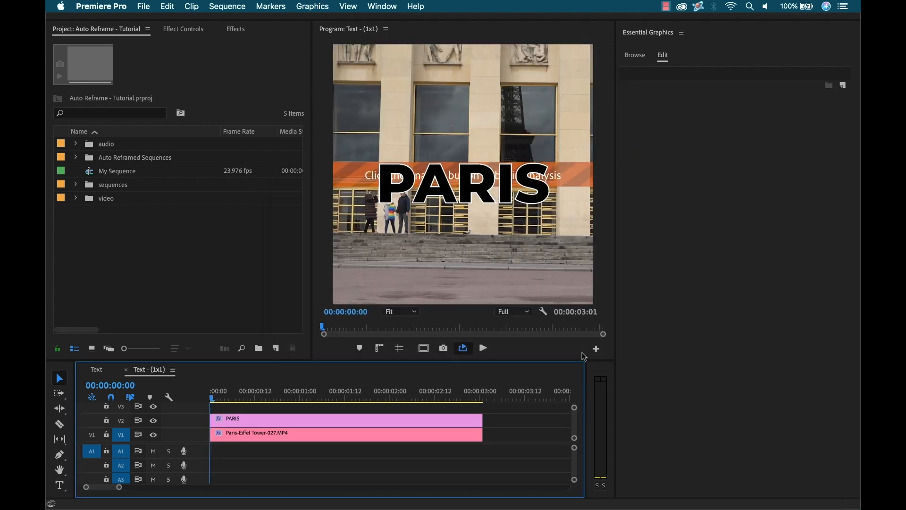
mouse_move(523, 197)
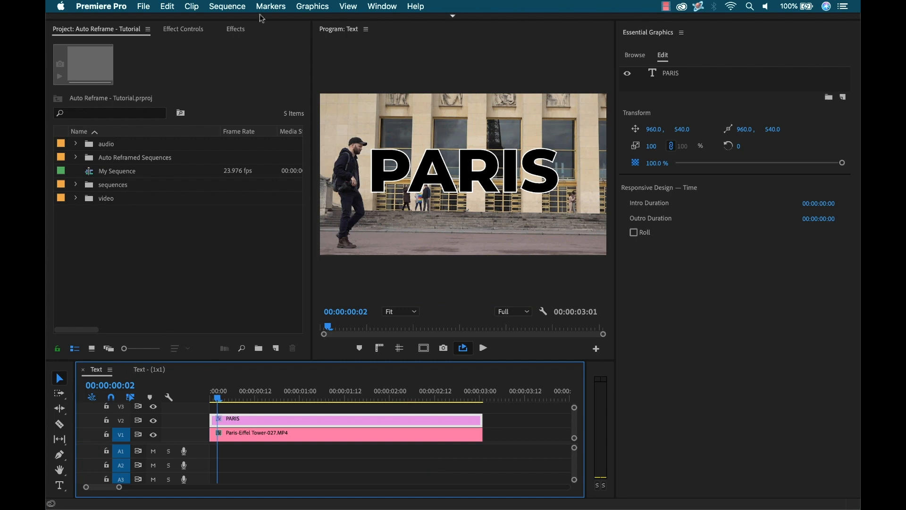
click(227, 6)
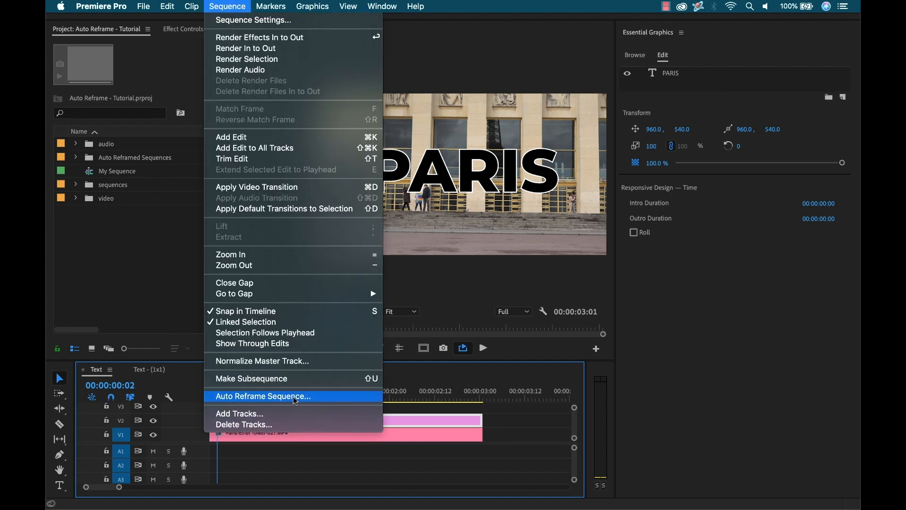
click(262, 396)
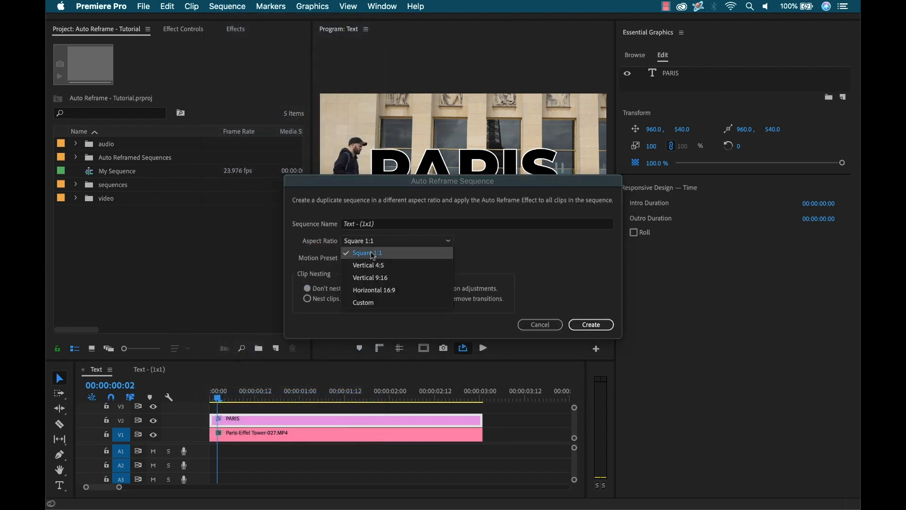
click(370, 277)
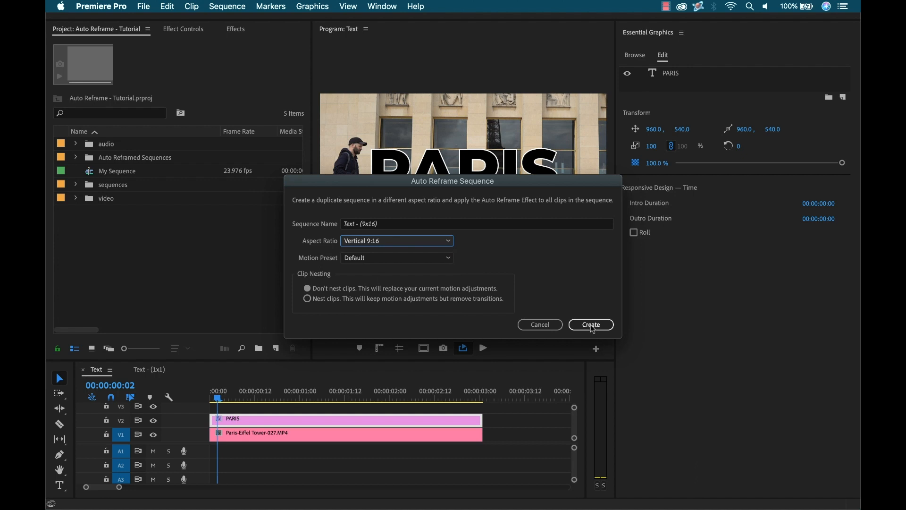